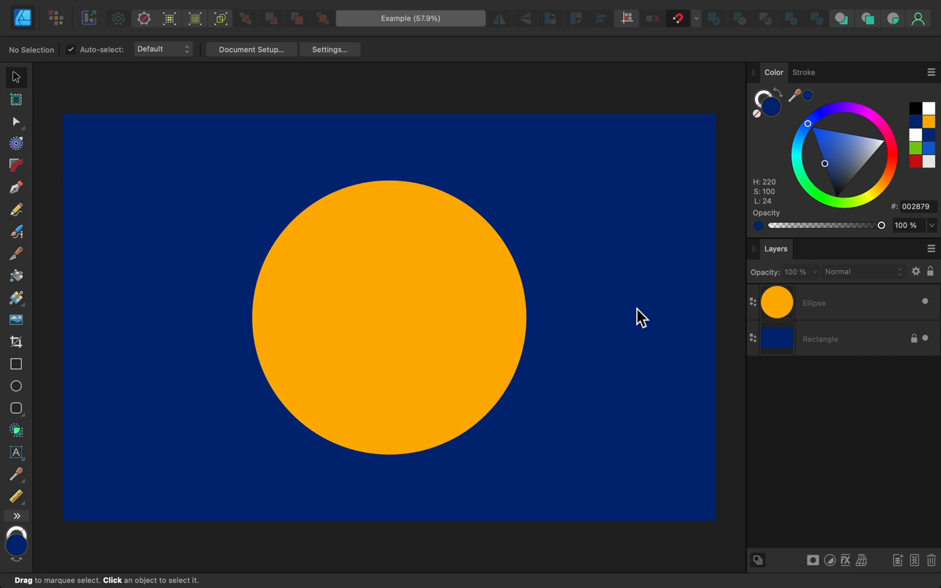
{"action": "mouse_move", "coordinate": [768, 316]}
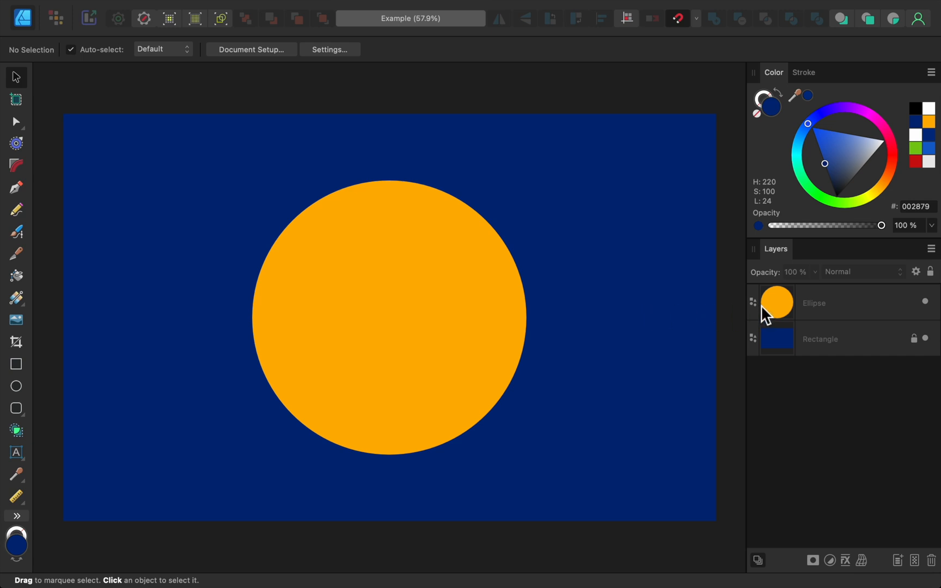
Select the orange circle's Ellipse layer for editing.
{"action": "left_click", "coordinate": [840, 302]}
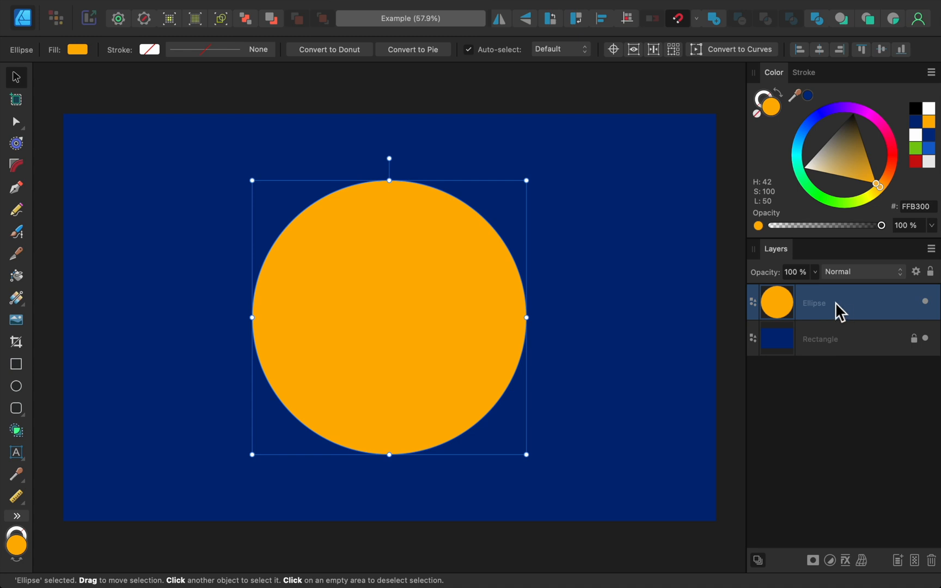
{"action": "mouse_move", "coordinate": [379, 301]}
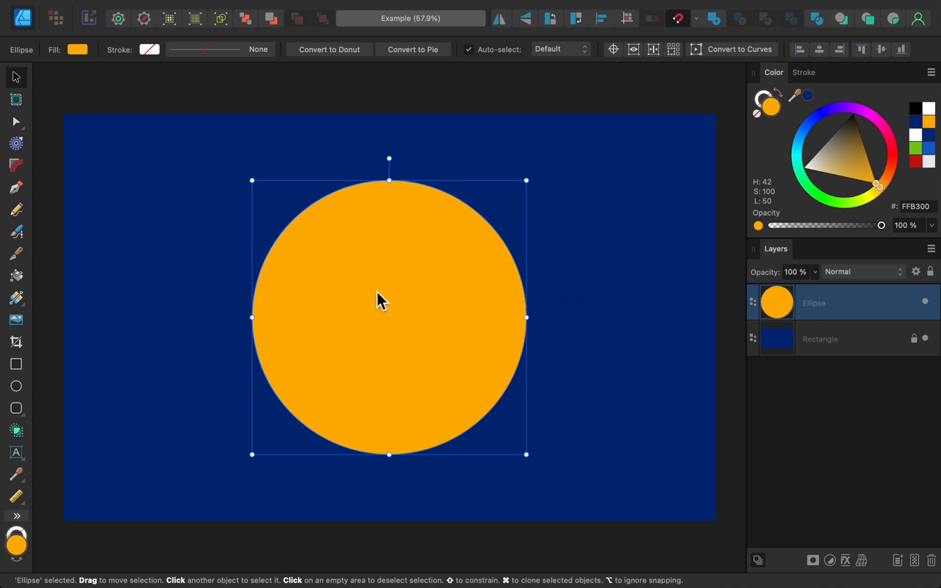
{"action": "mouse_move", "coordinate": [30, 318]}
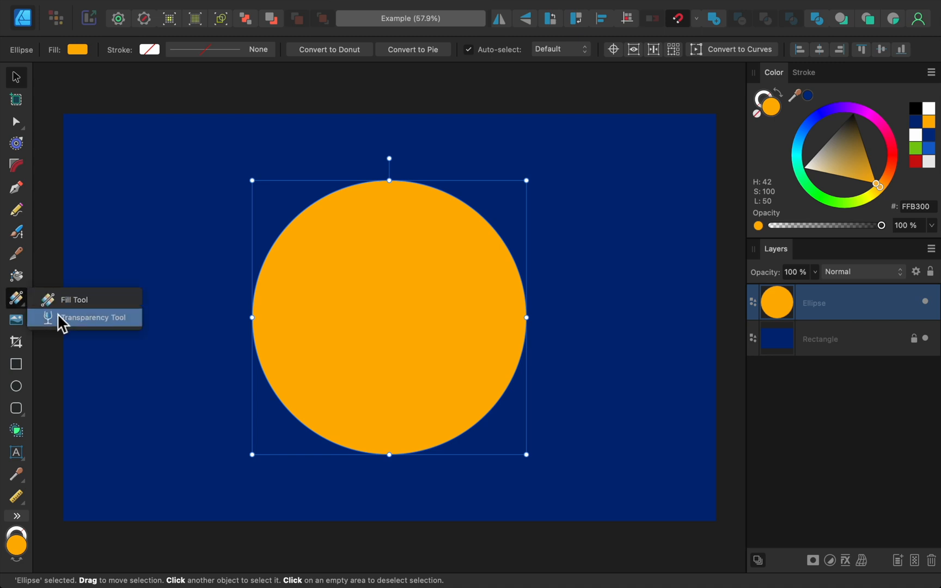
Activate the Transparency Tool from the Fill Tool flyout.
{"action": "left_click", "coordinate": [92, 317]}
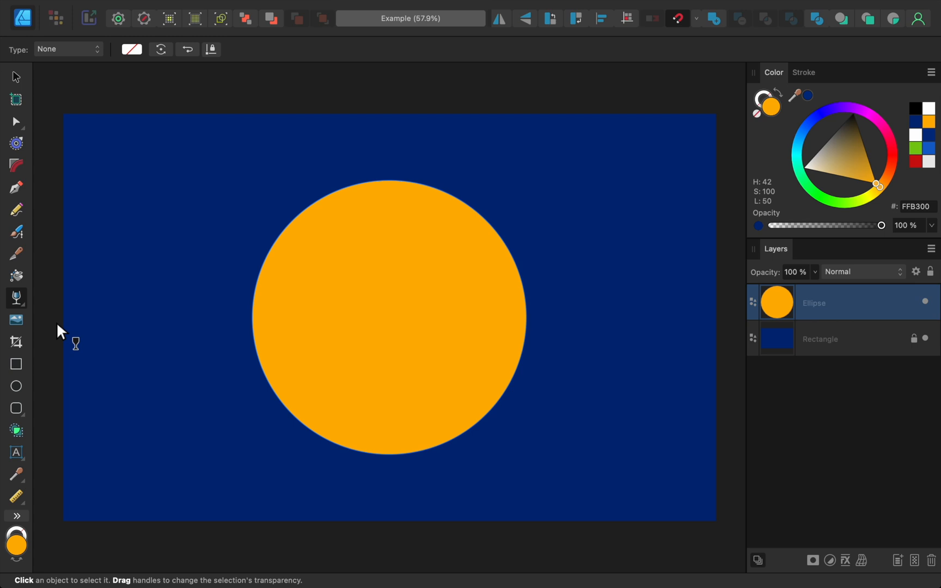
{"action": "mouse_move", "coordinate": [170, 250]}
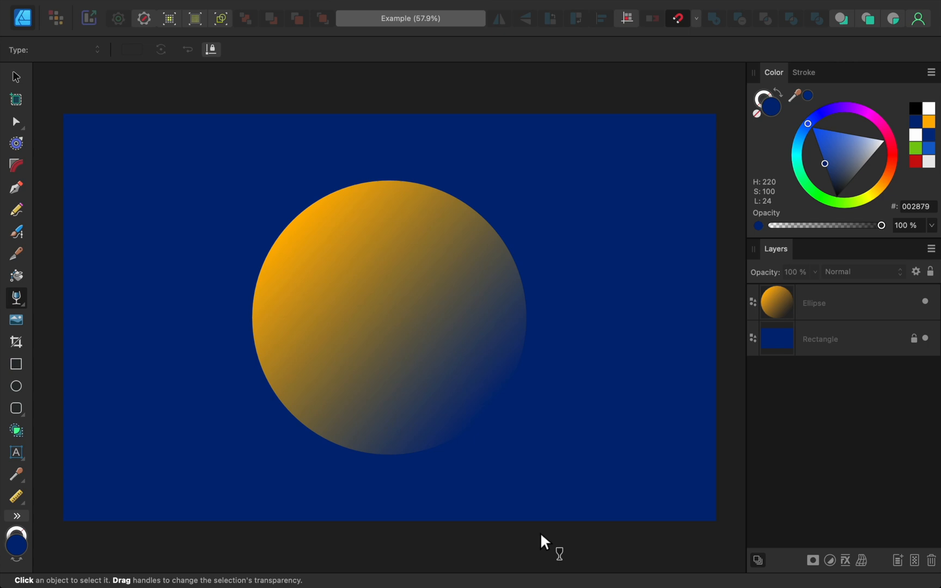
{"action": "mouse_move", "coordinate": [564, 526]}
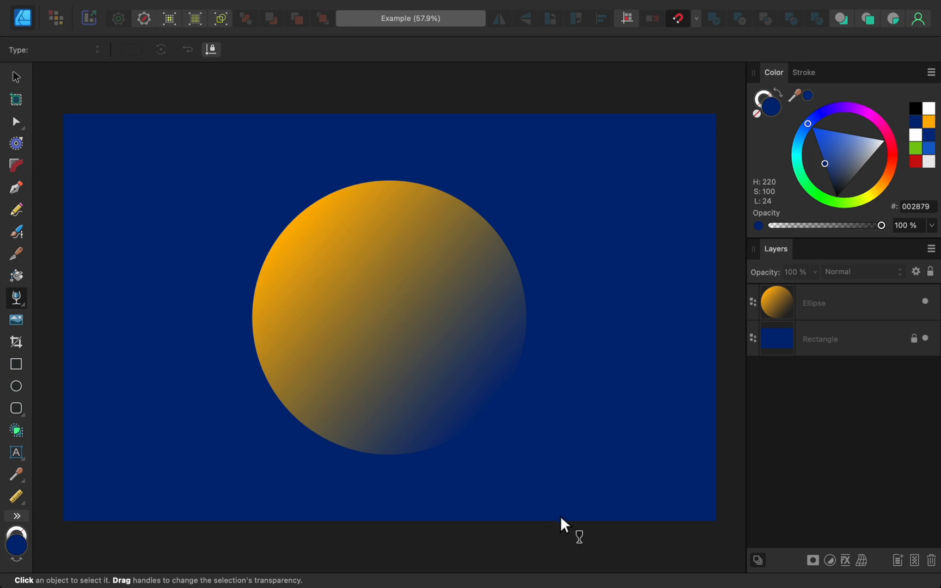
{"action": "mouse_move", "coordinate": [790, 333]}
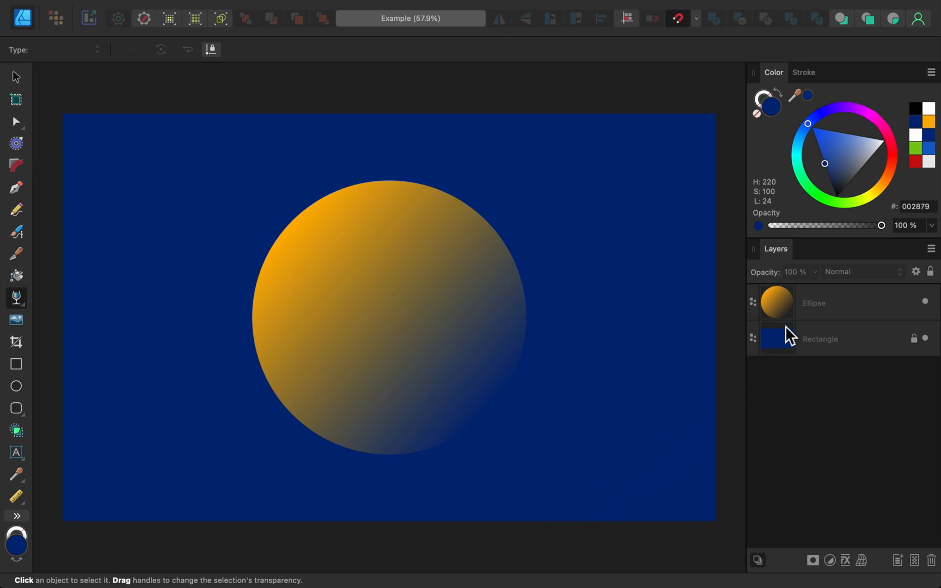
Reselect the circle's Ellipse layer to show its transparency gradient handles.
{"action": "left_click", "coordinate": [814, 303]}
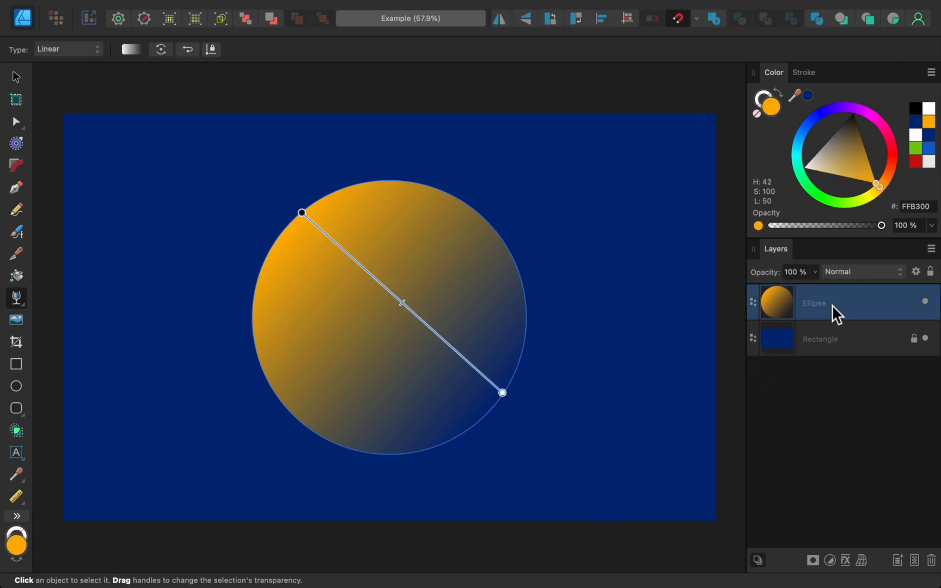
{"action": "mouse_move", "coordinate": [503, 395]}
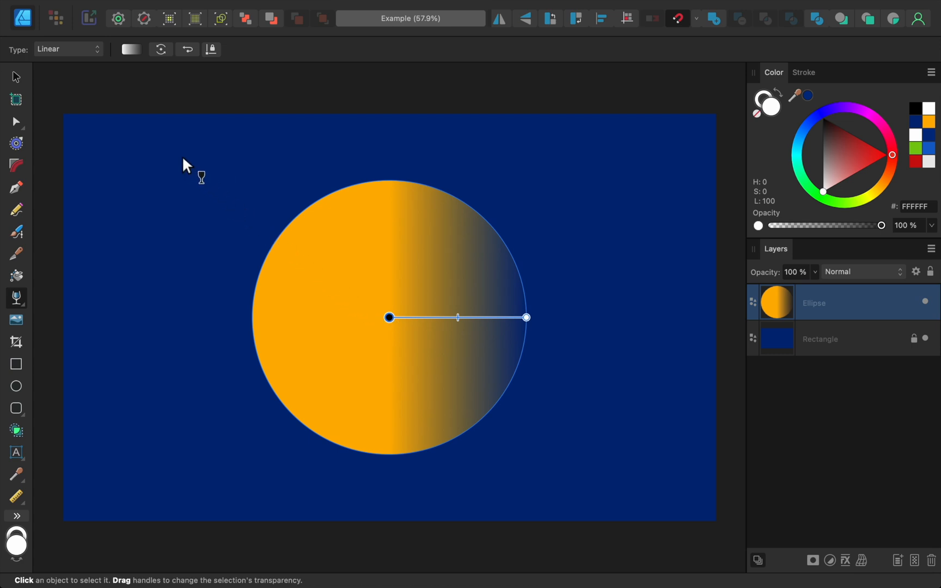
{"action": "mouse_move", "coordinate": [98, 62]}
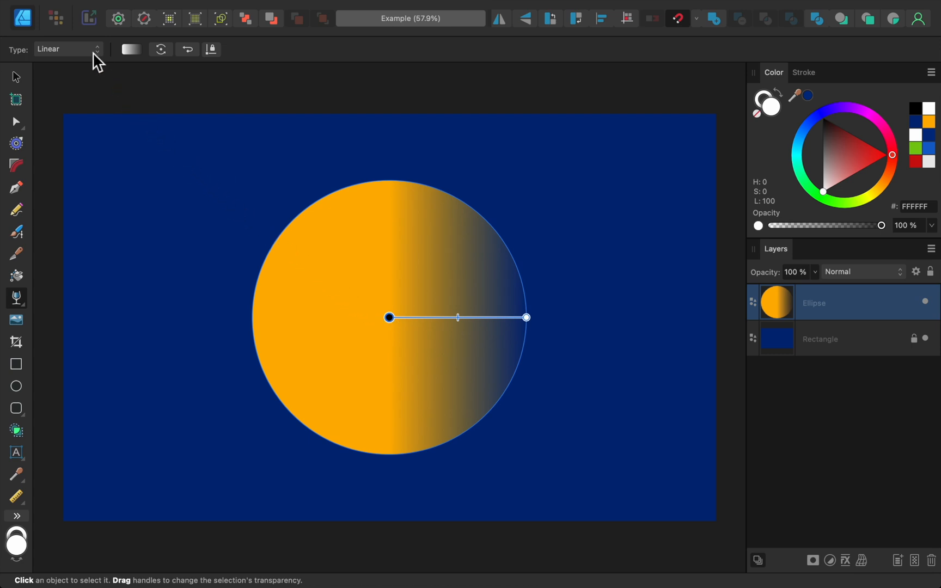
Change the circle's transparency gradient type to Radial so it fades toward the edges.
{"action": "left_click", "coordinate": [67, 49]}
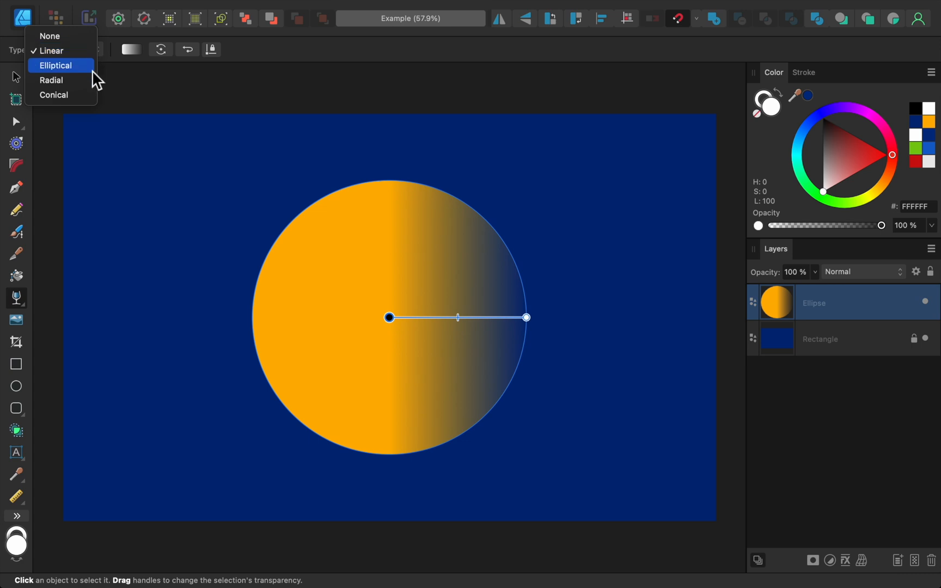
{"action": "left_click", "coordinate": [52, 80]}
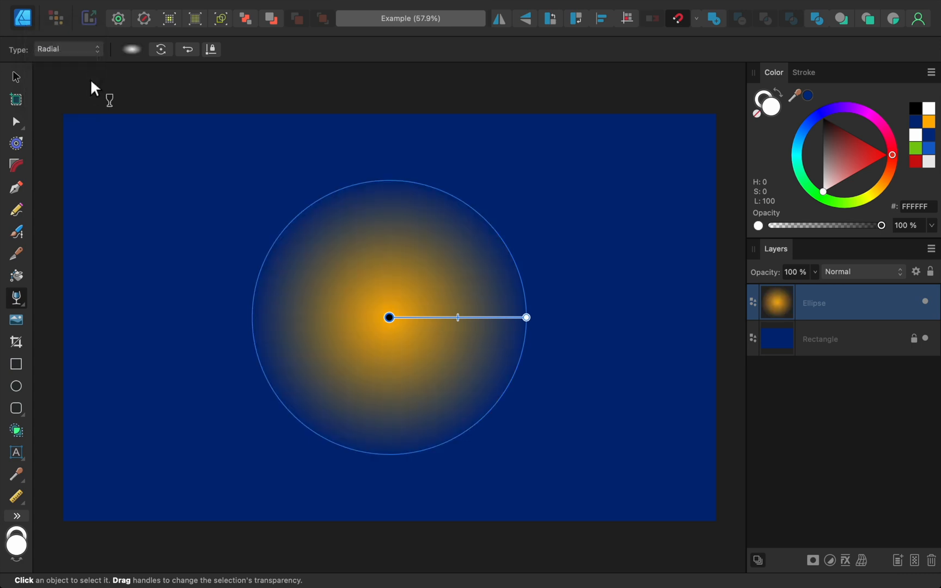